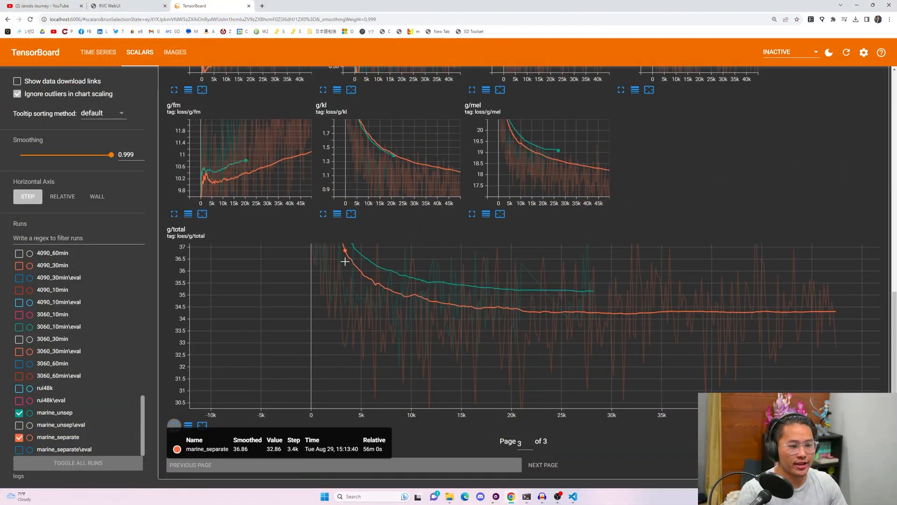
{"action": "mouse_move", "coordinate": [401, 261]}
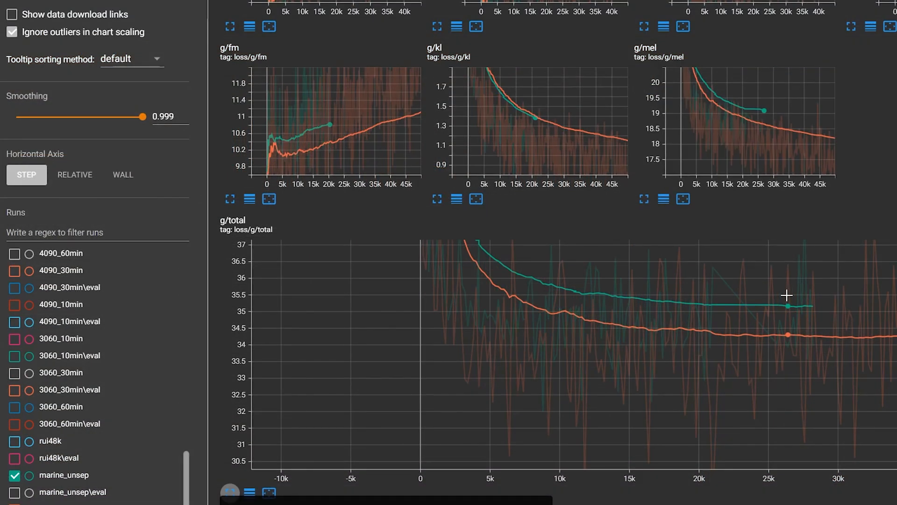
{"action": "mouse_move", "coordinate": [800, 348]}
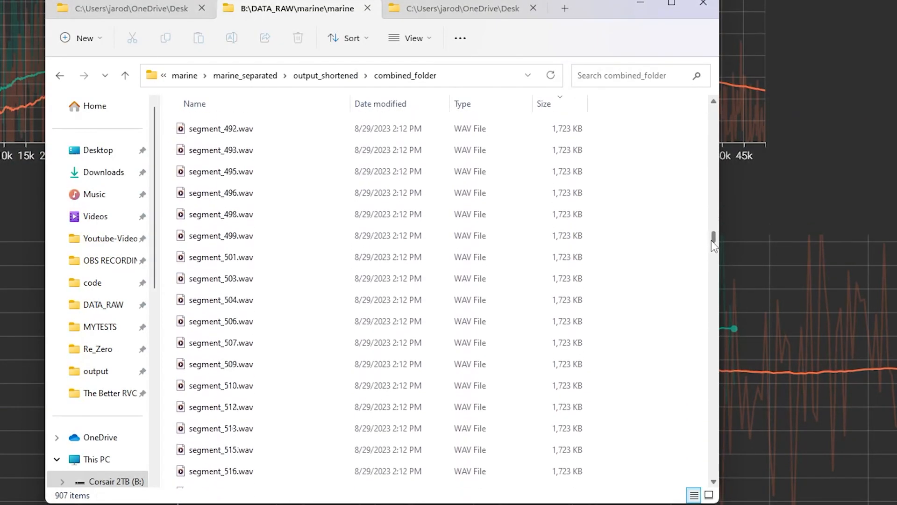
- Return to TensorBoard and begin lowering the loss-chart smoothing from 0.999 toward 0.29
{"action": "left_click", "coordinate": [542, 103]}
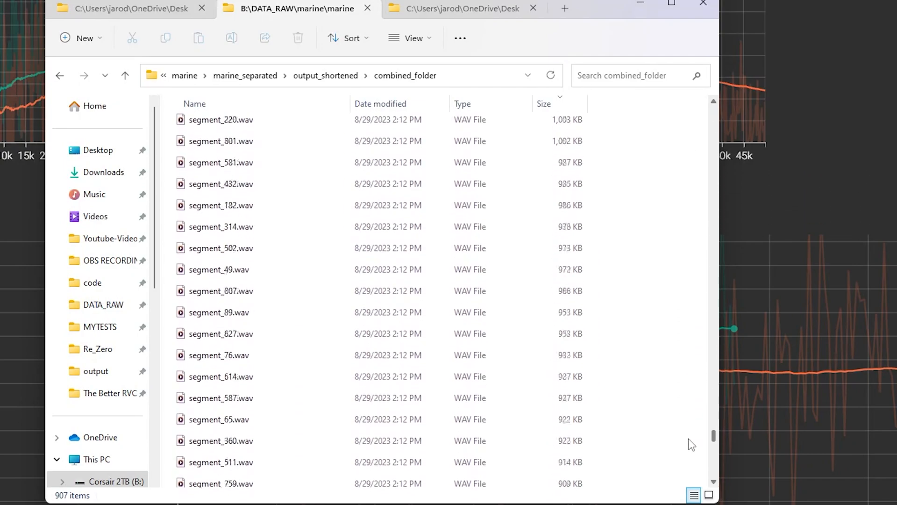
{"action": "scroll", "scroll_direction": "down", "scroll_amount": 3}
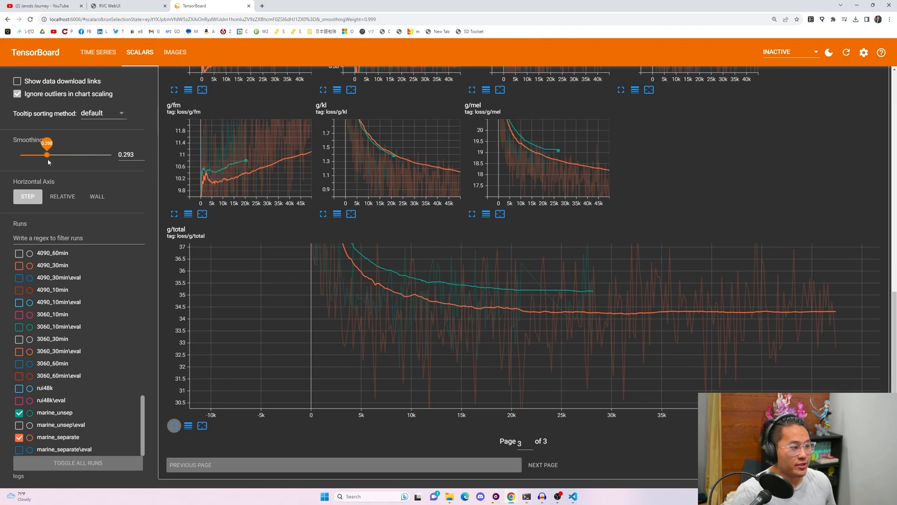
- Drag smoothing near 0 so the g/total curves for marine_separate and marine_unsep show raw loss
{"action": "left_click_drag", "start_coordinate": [46, 154], "coordinate": [35, 154]}
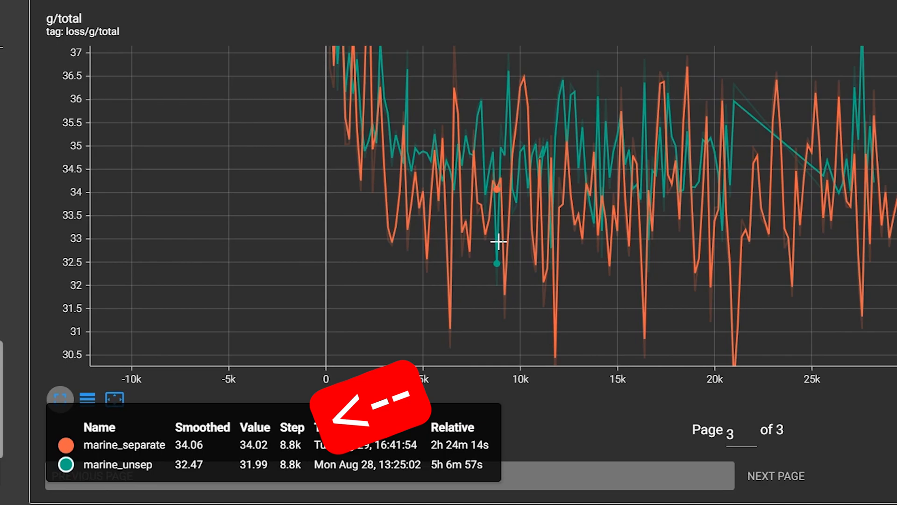
{"action": "mouse_move", "coordinate": [504, 243]}
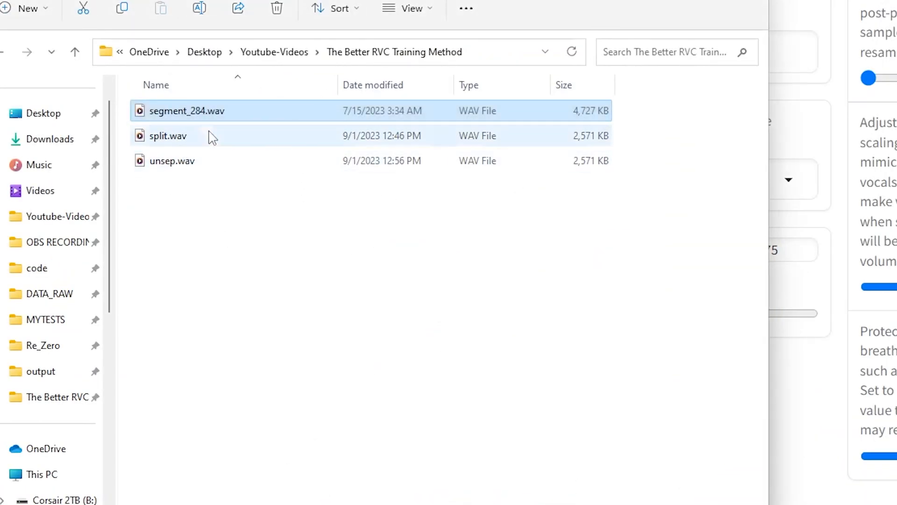
- Select the unsep.wav recording in The Better RVC Training Method folder
{"action": "left_click", "coordinate": [172, 160]}
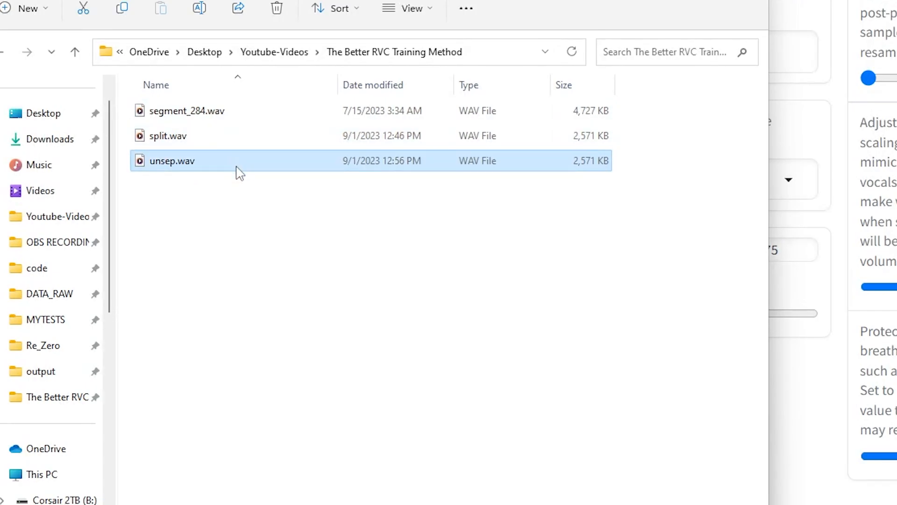
{"action": "mouse_move", "coordinate": [239, 241]}
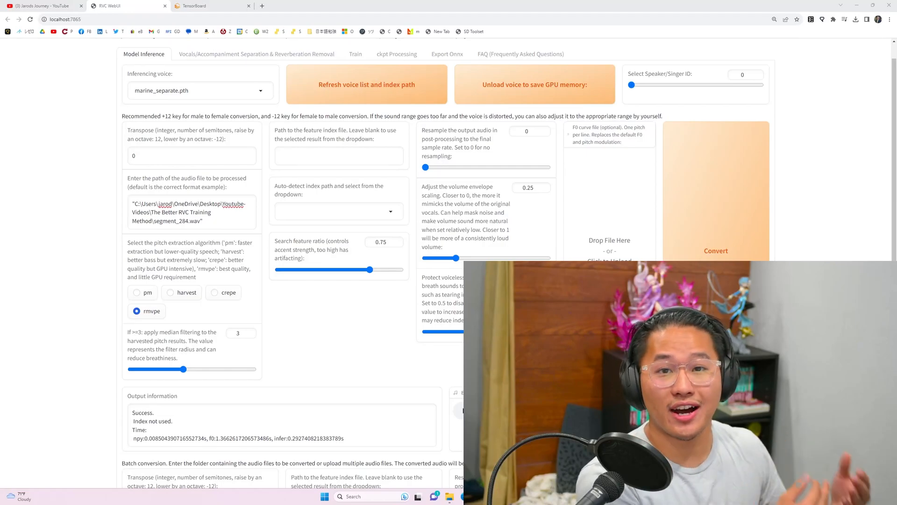
- Switch from the RVC WebUI results back to the TensorBoard g/total loss charts
{"action": "left_click", "coordinate": [206, 5]}
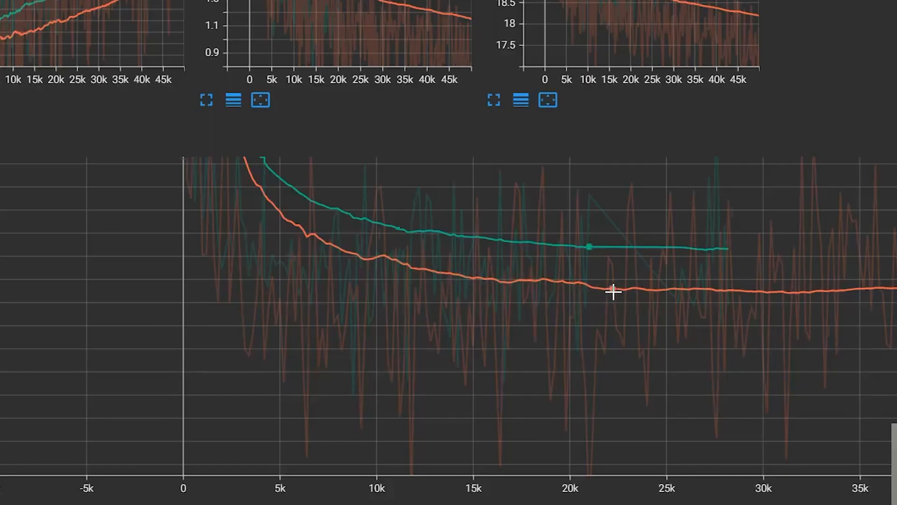
{"action": "mouse_move", "coordinate": [486, 279]}
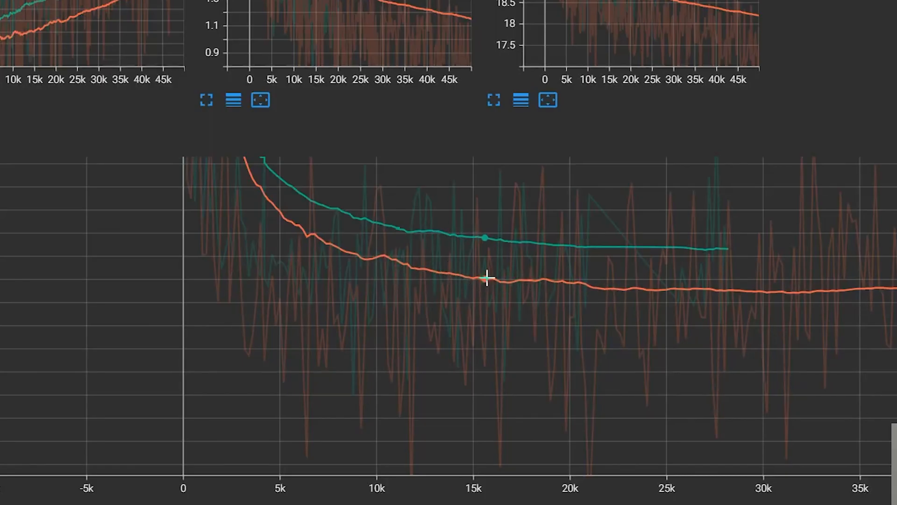
{"action": "mouse_move", "coordinate": [533, 232]}
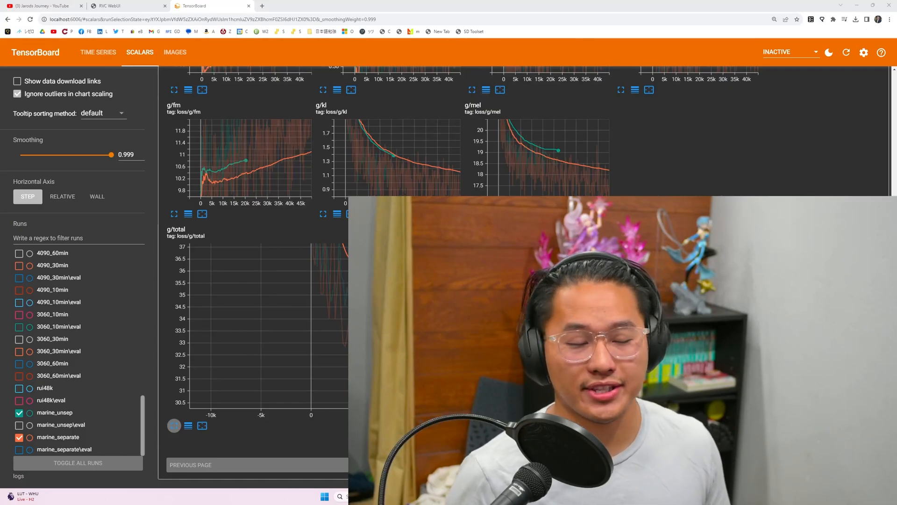
- Bring up the Ultimate Vocal Remover GitHub page in the browser
{"action": "left_click", "coordinate": [294, 6]}
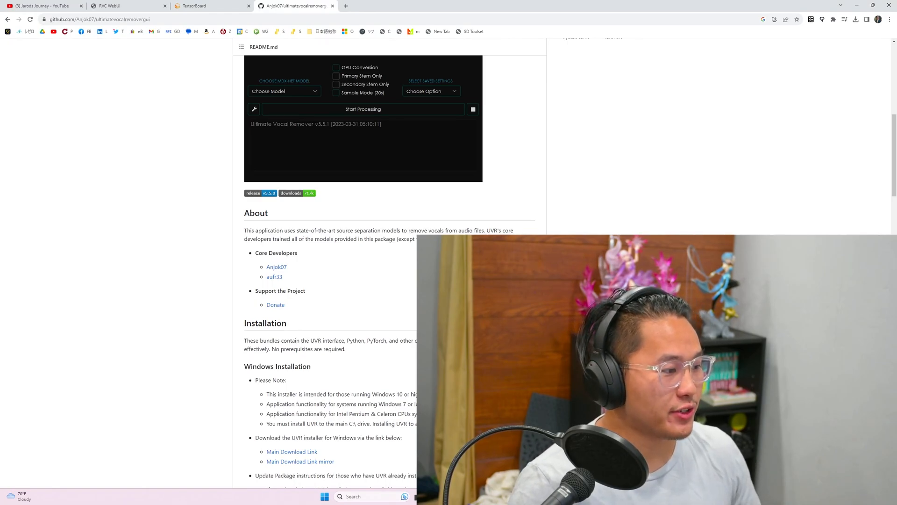
- Scroll the GitHub page down to the Windows Installation notes
{"action": "scroll", "scroll_direction": "down", "scroll_amount": 3}
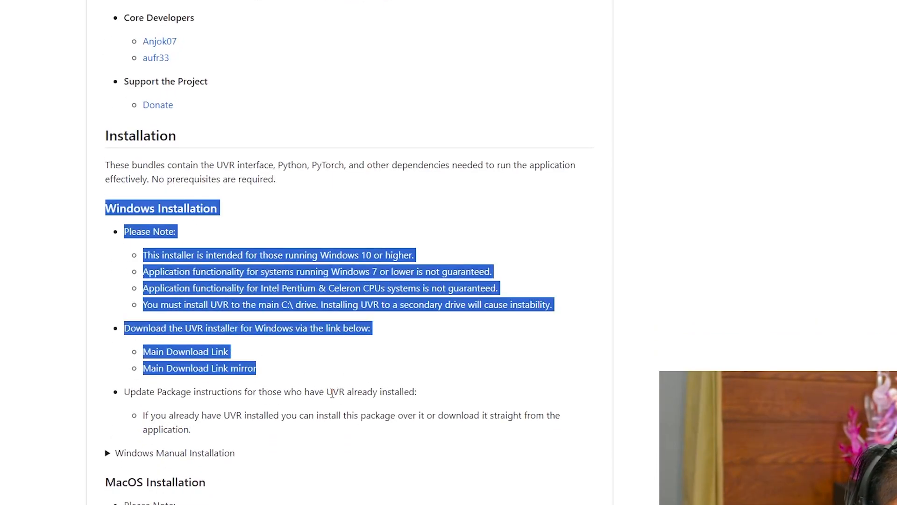
{"action": "scroll", "scroll_direction": "down", "scroll_amount": 3}
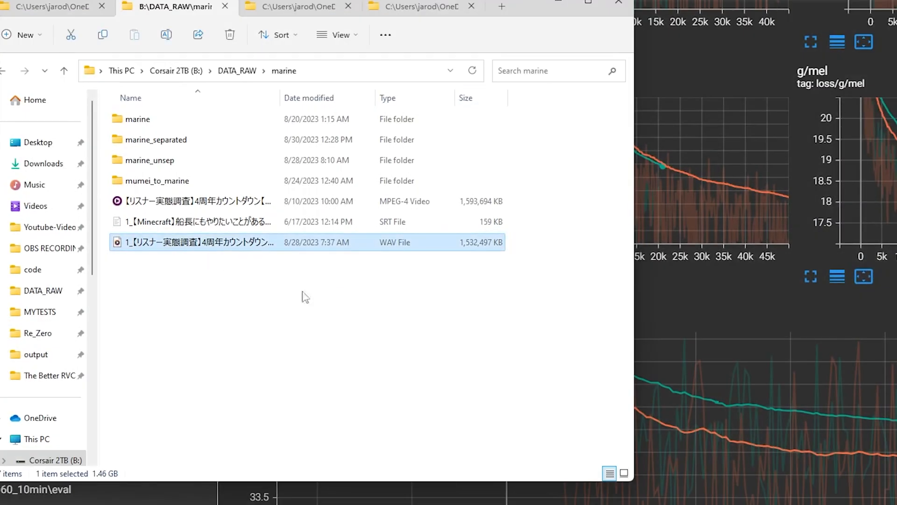
- Search the Microsoft Store for audacity and choose the Audacity suggestion
{"action": "left_click", "coordinate": [304, 296]}
{"action": "type", "text": "audaci"}
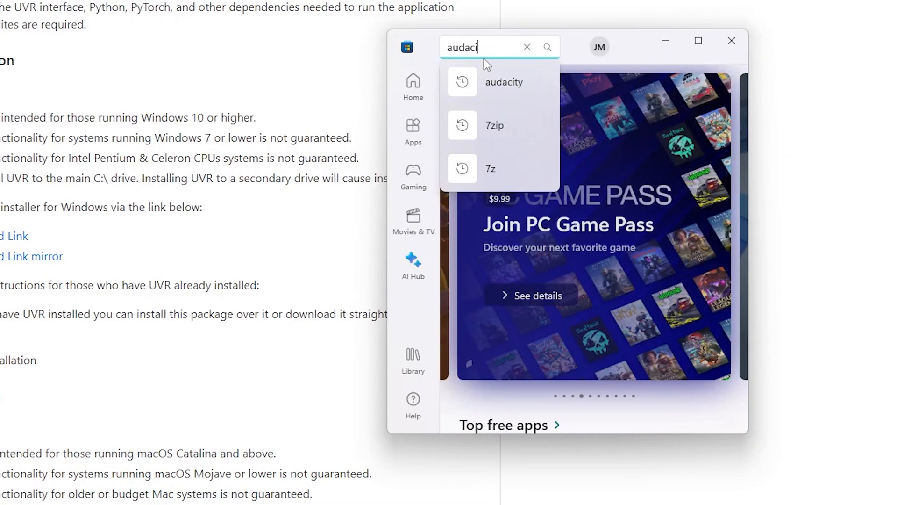
{"action": "left_click", "coordinate": [504, 82]}
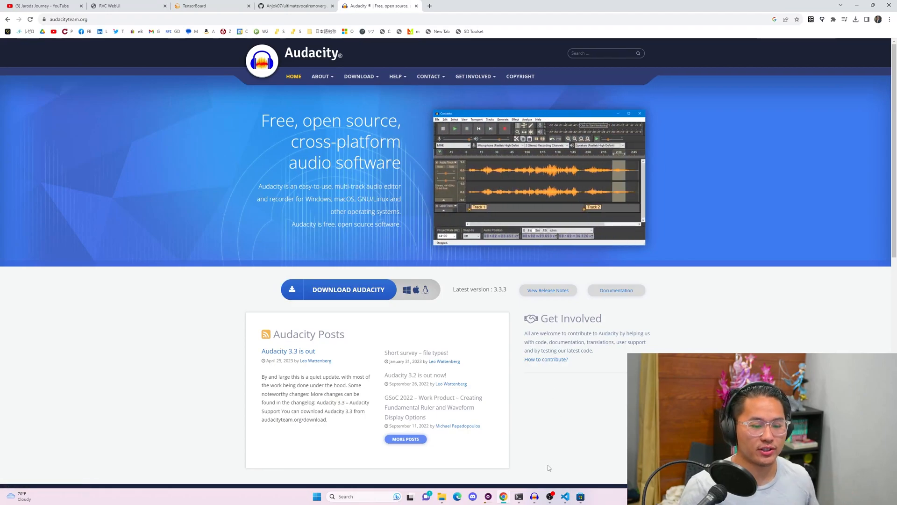
- Bring up the Audacity project with the 3:53 stereo Vocals track loaded
{"action": "left_click", "coordinate": [534, 496]}
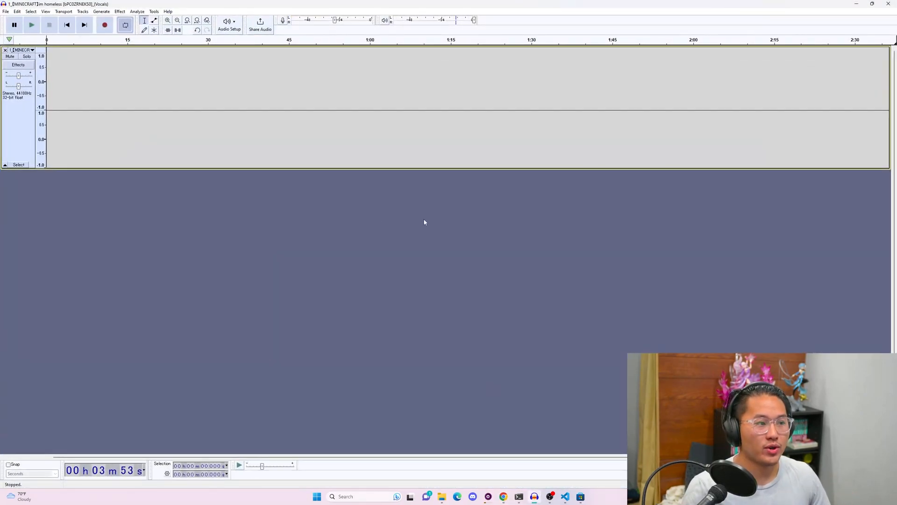
{"action": "mouse_move", "coordinate": [120, 194]}
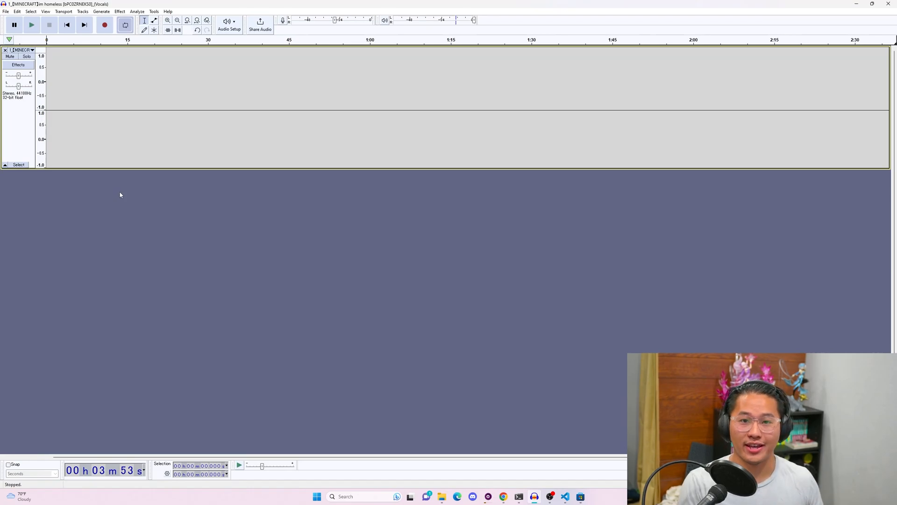
{"action": "mouse_move", "coordinate": [461, 385]}
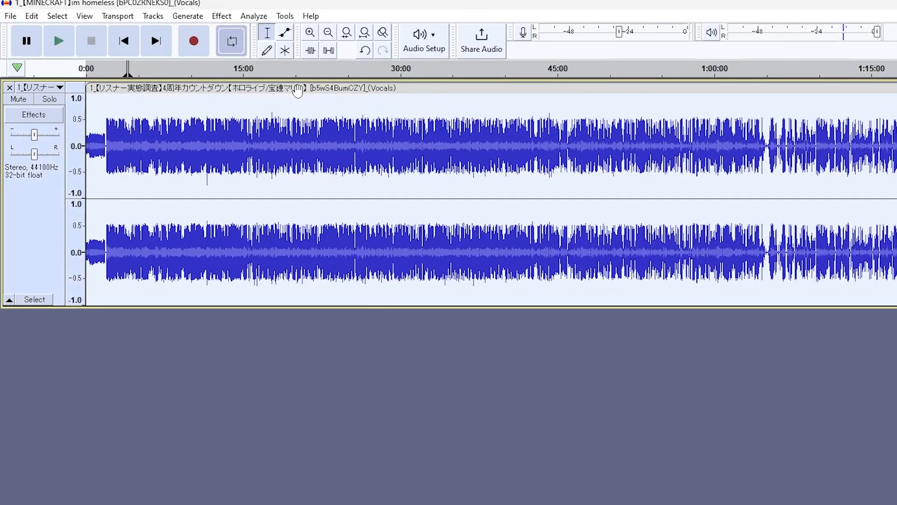
- Apply Truncate Silence at -45 dB, 0.25 s duration, truncating to 0.1 s, so the track ends near 1:47
{"action": "left_click", "coordinate": [220, 15]}
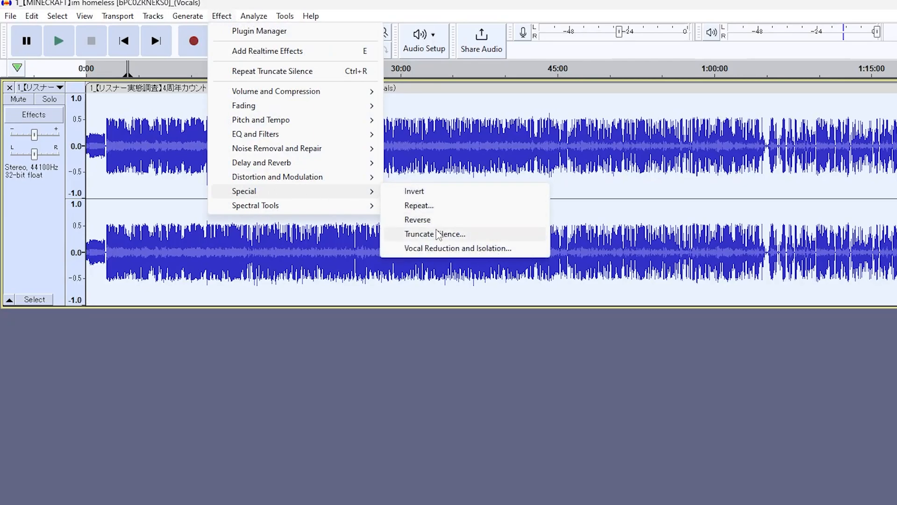
{"action": "left_click", "coordinate": [435, 233]}
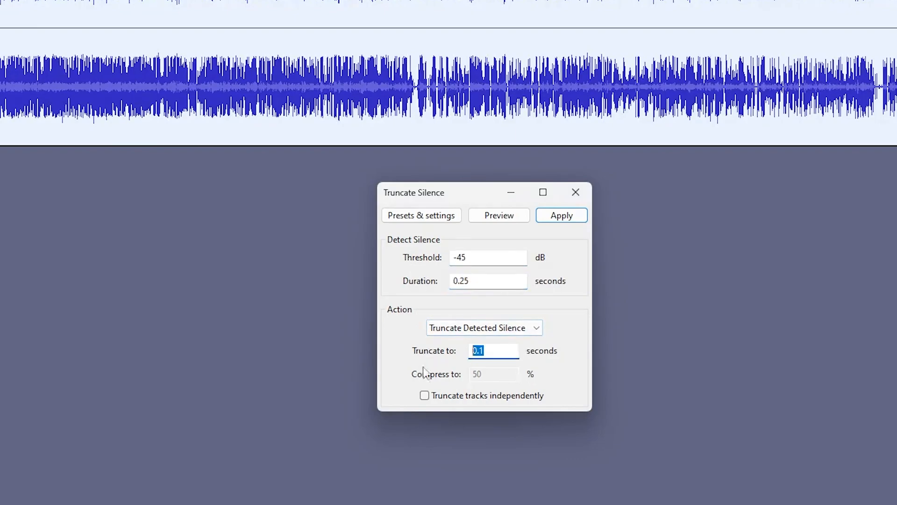
{"action": "mouse_move", "coordinate": [562, 215]}
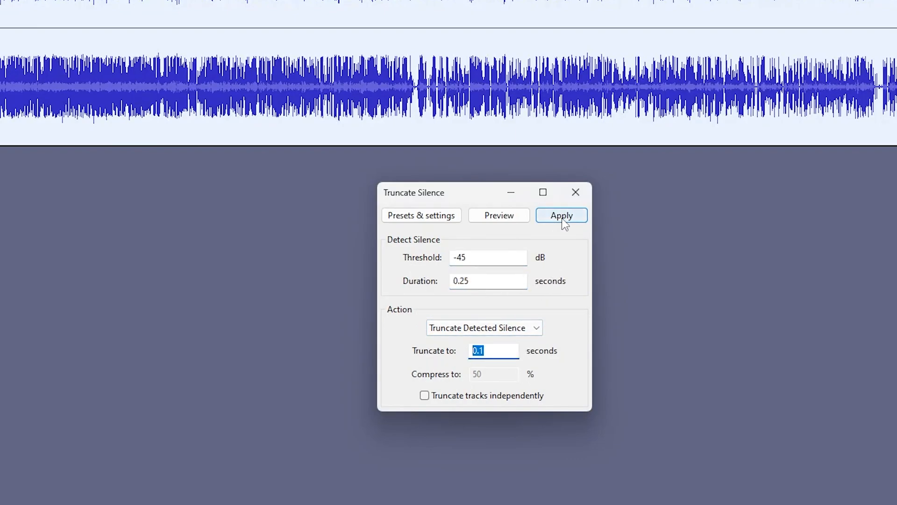
{"action": "left_click", "coordinate": [561, 215]}
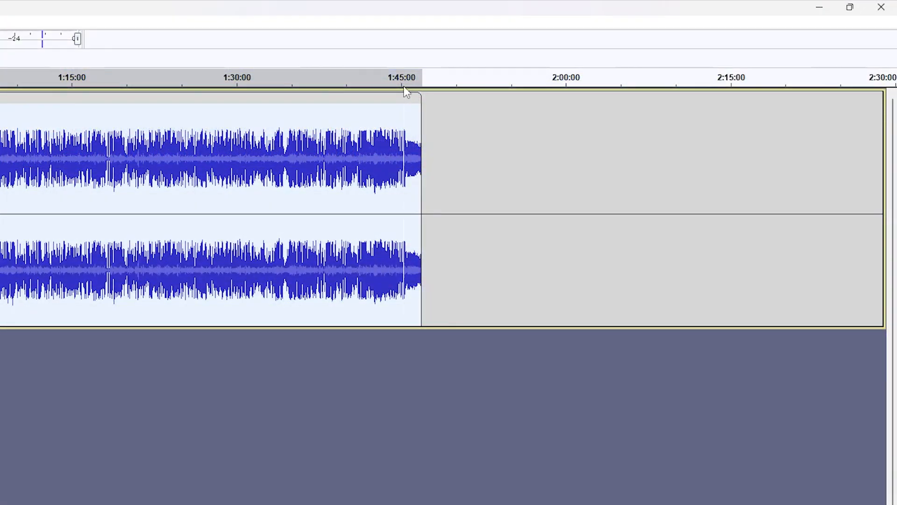
{"action": "mouse_move", "coordinate": [395, 116]}
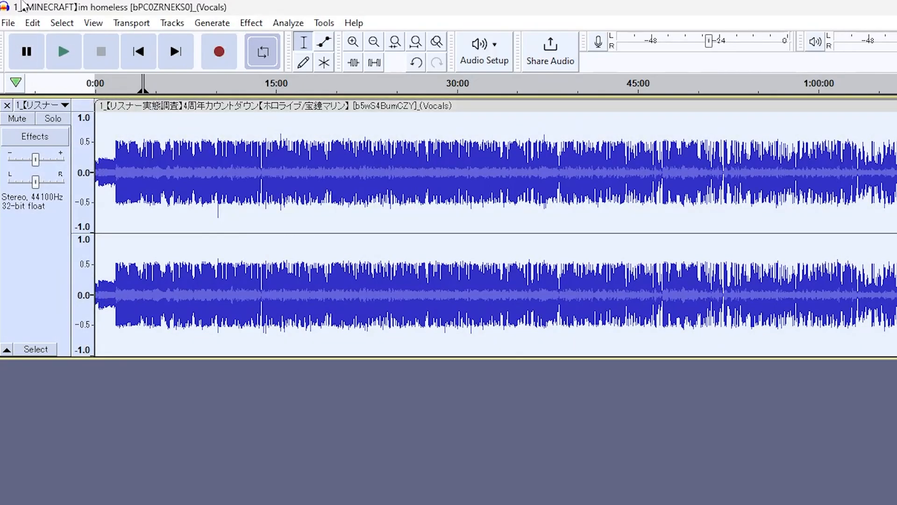
- Export the trimmed vocals as truncated.wav into the DATA_RAW marine folder, skipping metadata
{"action": "left_click", "coordinate": [8, 23]}
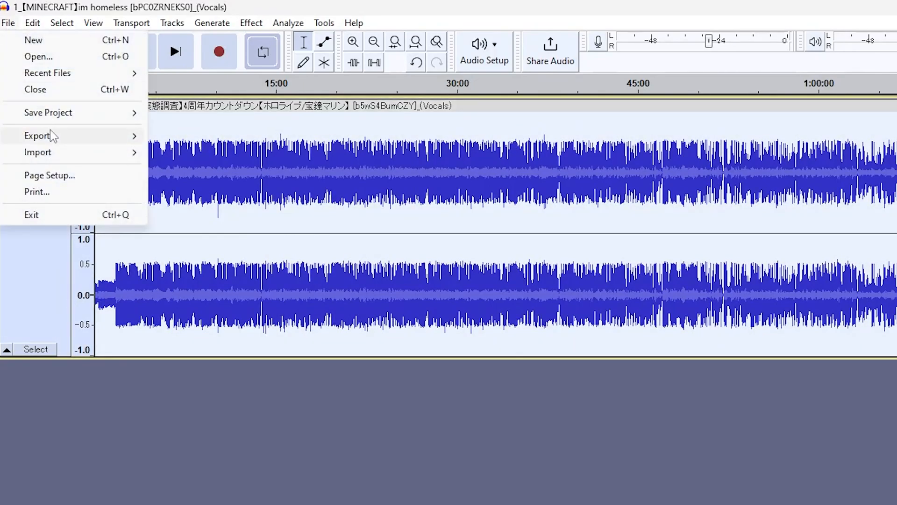
{"action": "left_click", "coordinate": [36, 135]}
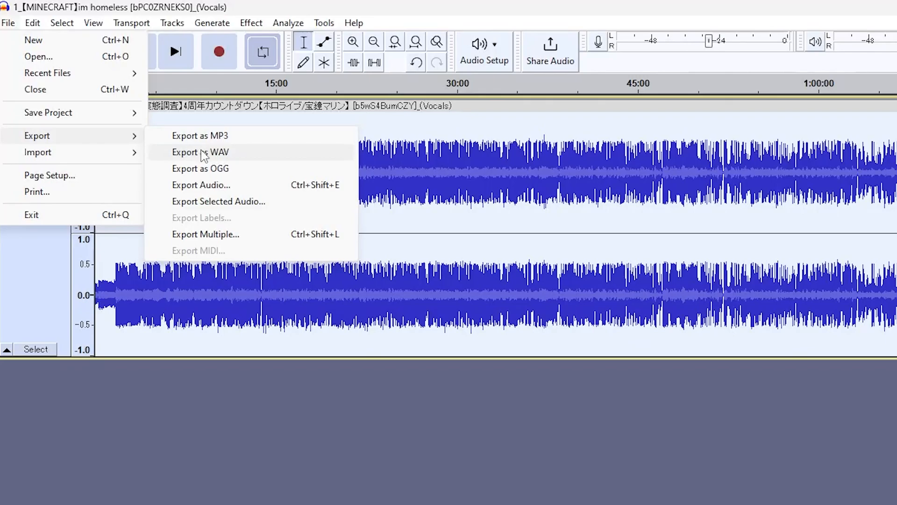
{"action": "left_click", "coordinate": [200, 151]}
{"action": "type", "text": "truncated"}
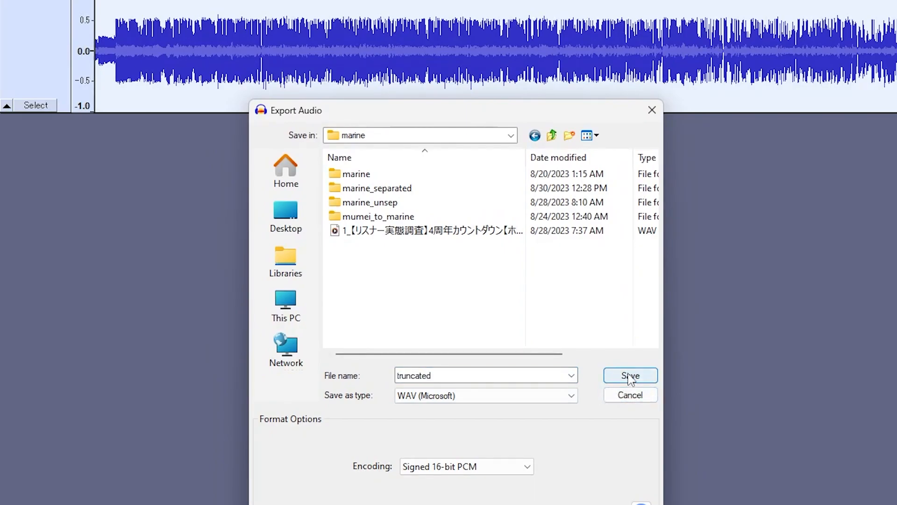
{"action": "left_click", "coordinate": [629, 376]}
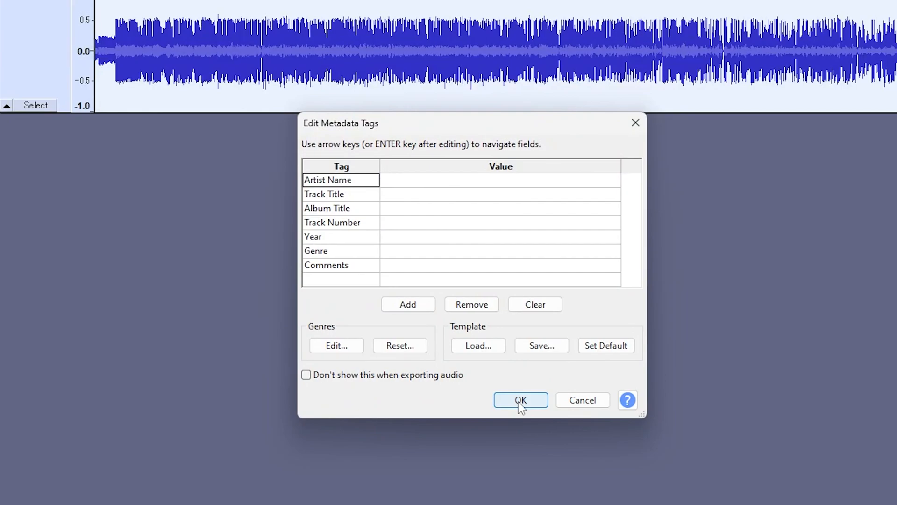
{"action": "left_click", "coordinate": [520, 399]}
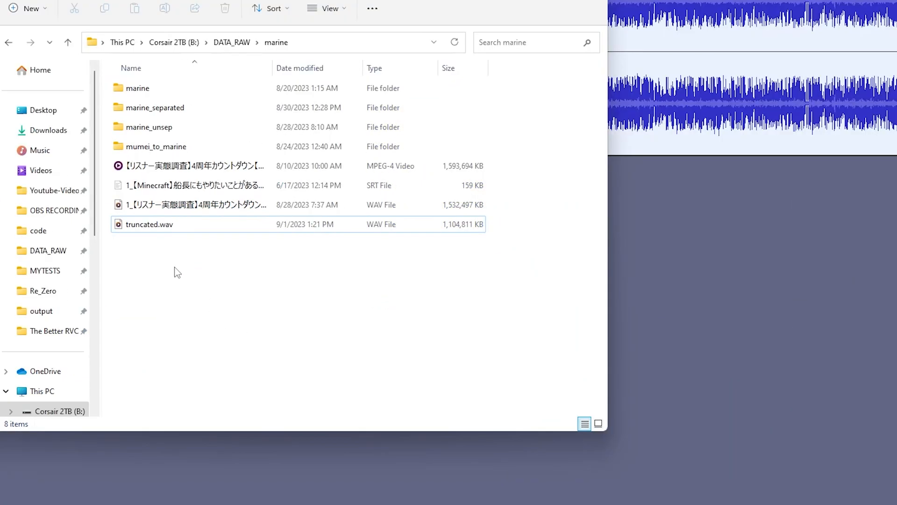
{"action": "mouse_move", "coordinate": [164, 258]}
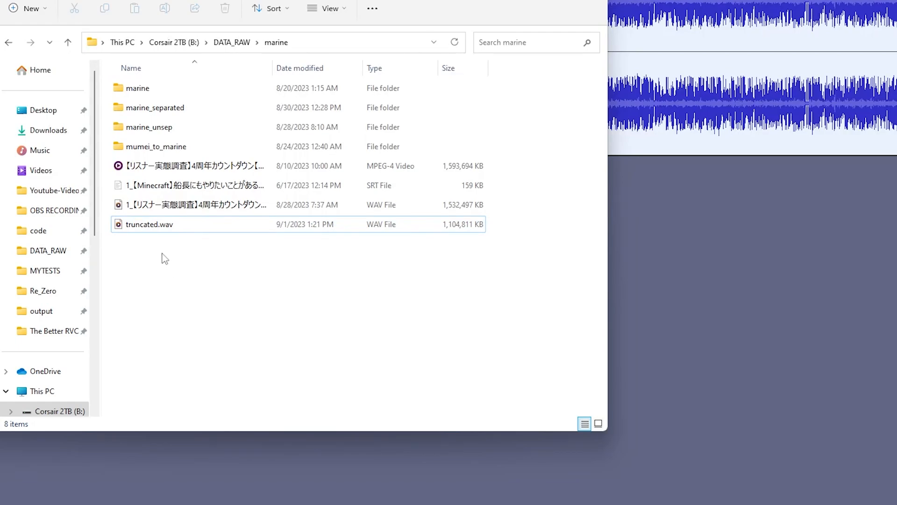
- Create a new folder named training inside the marine folder
{"action": "left_click", "coordinate": [22, 8]}
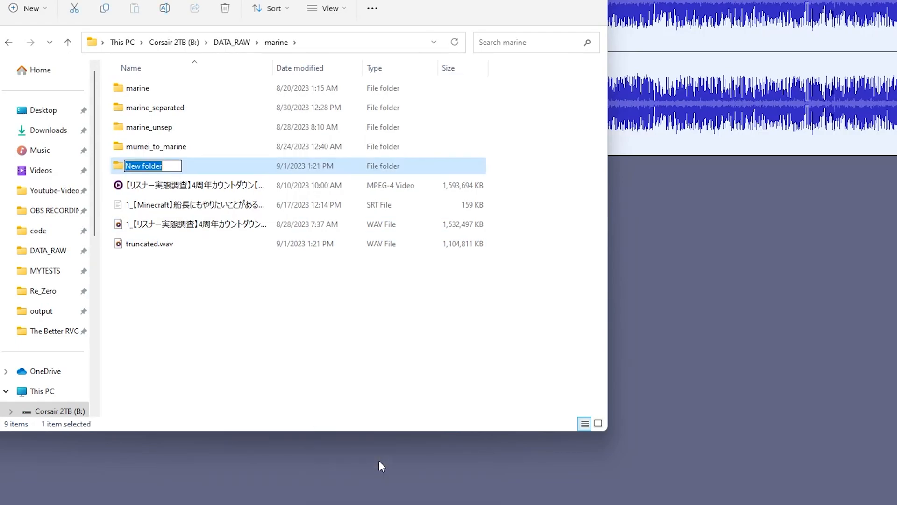
{"action": "type", "text": "training"}
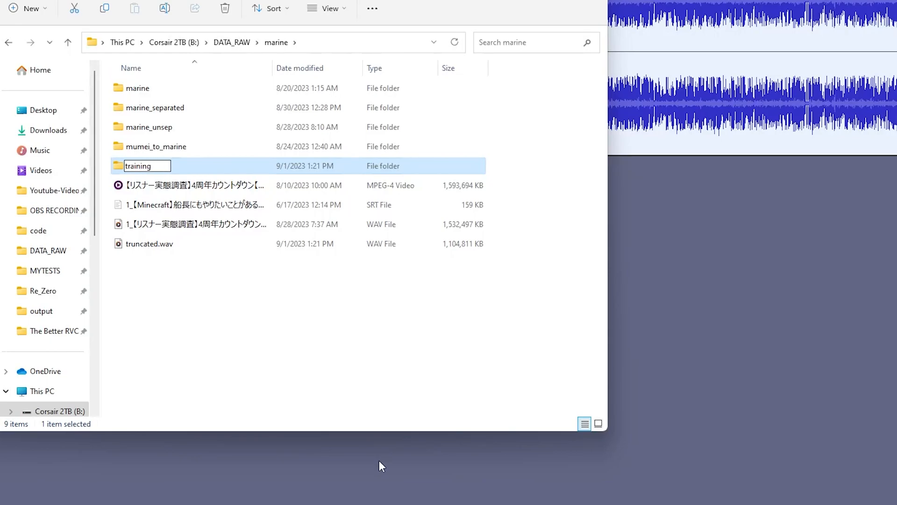
{"action": "key", "text": "Return"}
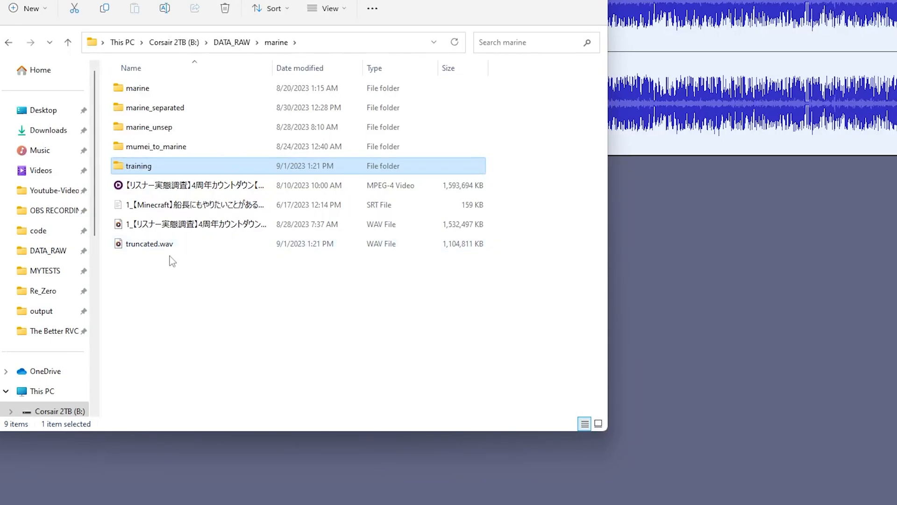
- Move truncated.wav into training, check its contents, and return to marine
{"action": "left_click", "coordinate": [148, 243]}
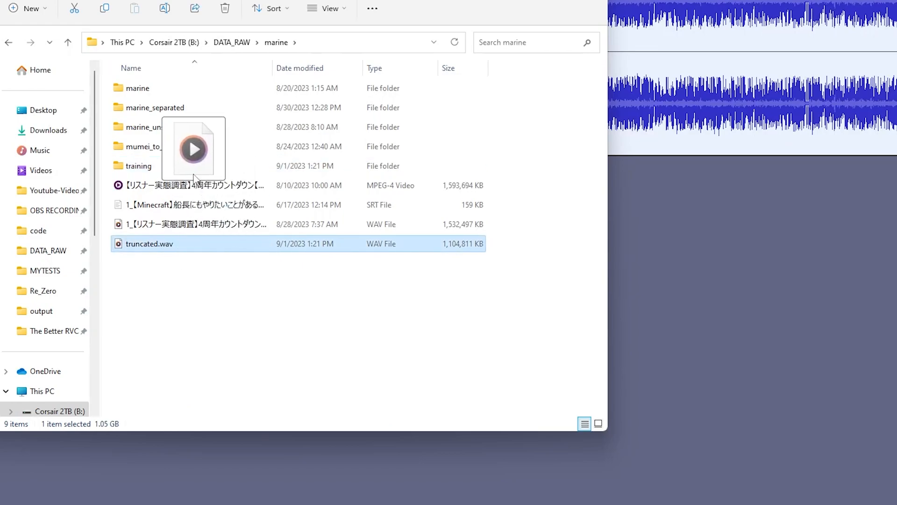
{"action": "double_click", "coordinate": [139, 165]}
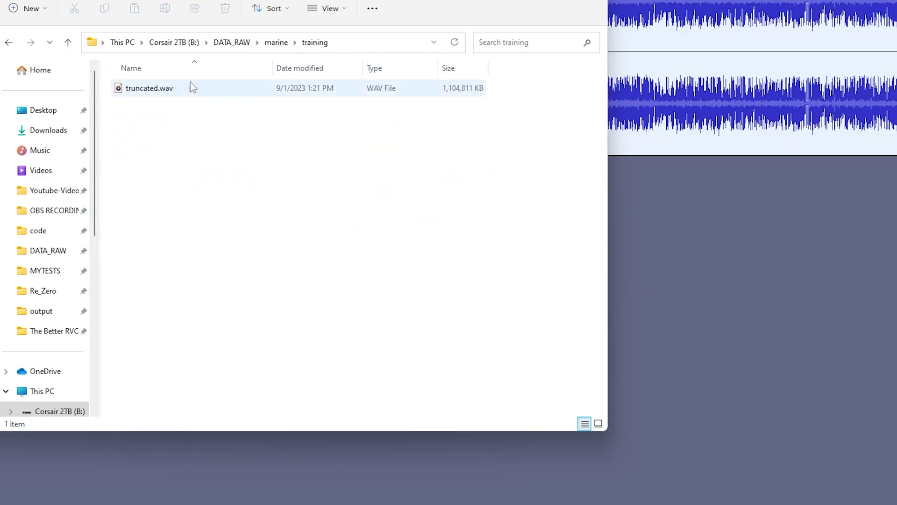
{"action": "left_click", "coordinate": [148, 88]}
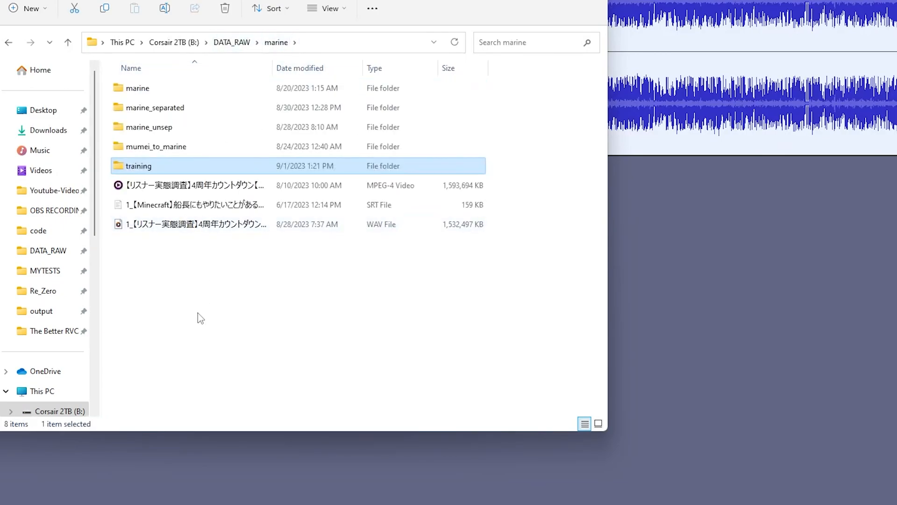
{"action": "mouse_move", "coordinate": [208, 319]}
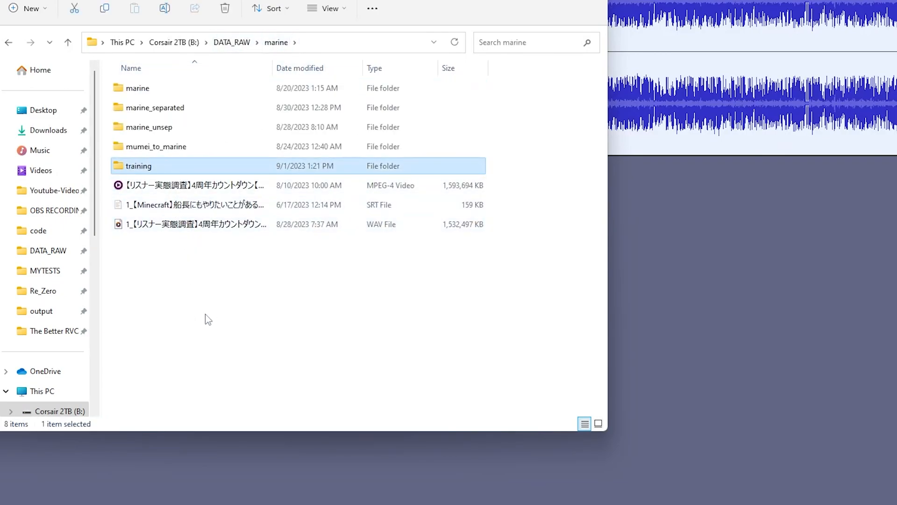
{"action": "mouse_move", "coordinate": [170, 173]}
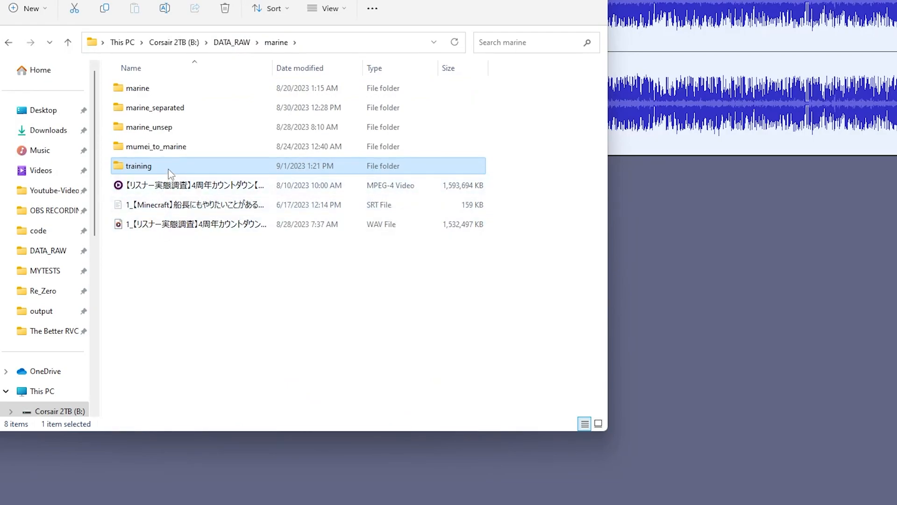